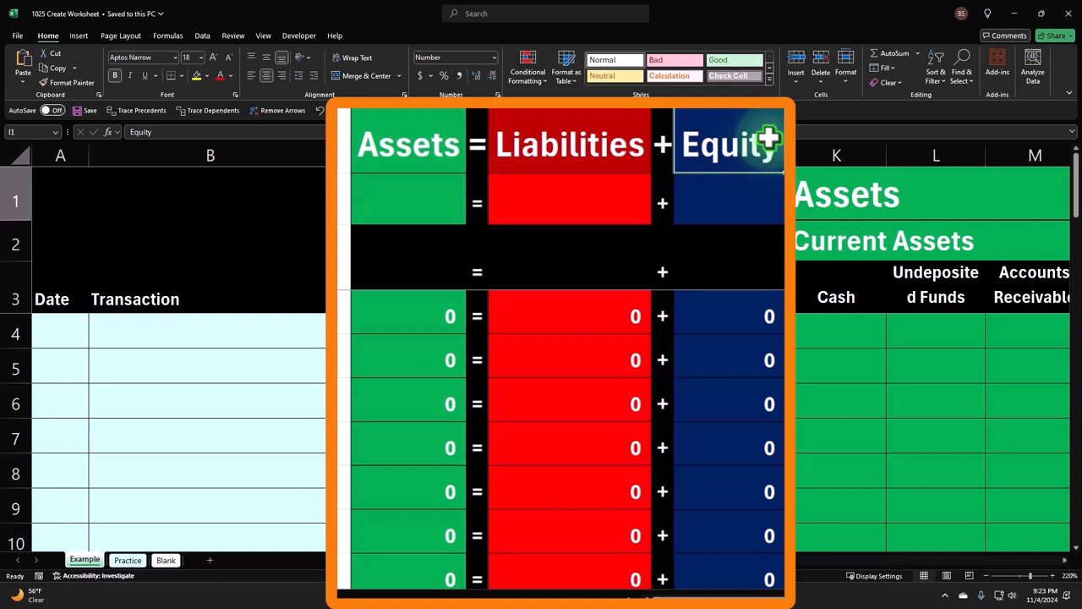
mouse_move(450, 165)
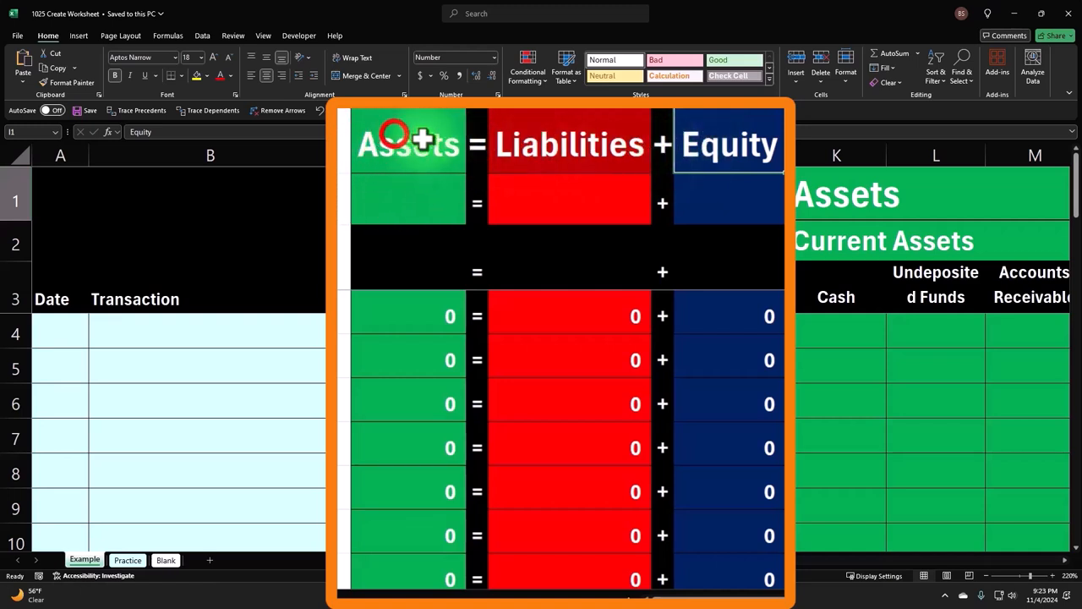
Step: Scroll right past the Liabilities and Equity headers to reveal the Balance Sheet and Income Statement equity columns
left_click(569, 143)
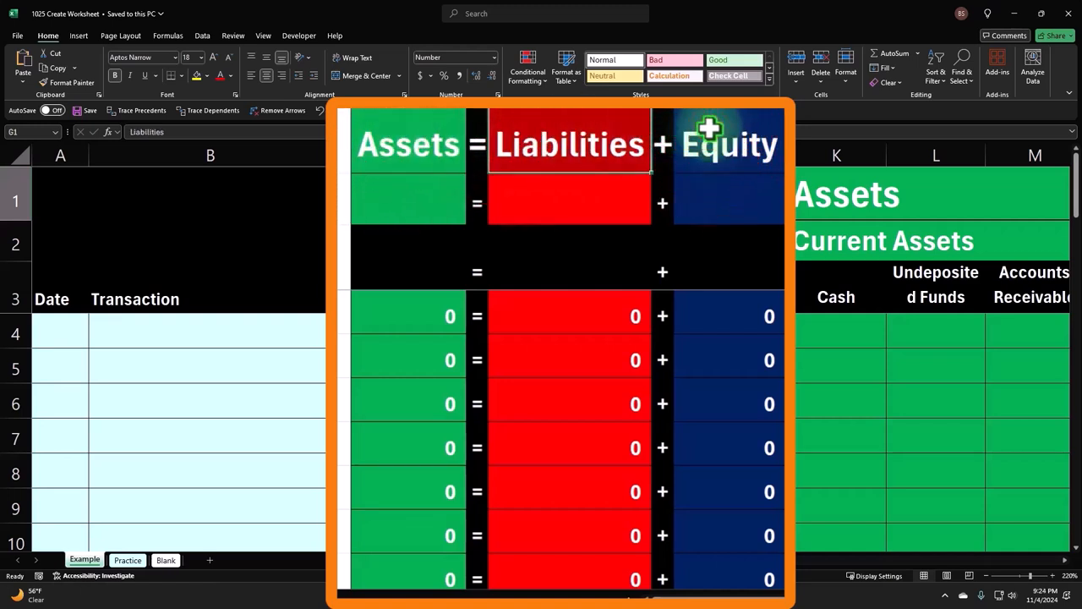
left_click(729, 144)
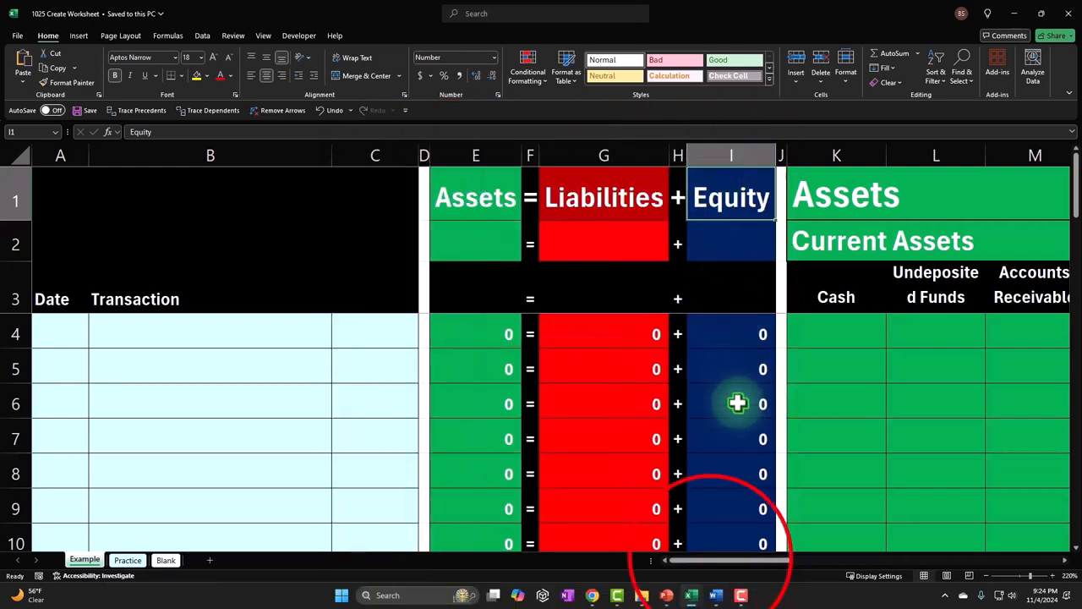
left_click_drag(727, 560, 879, 561)
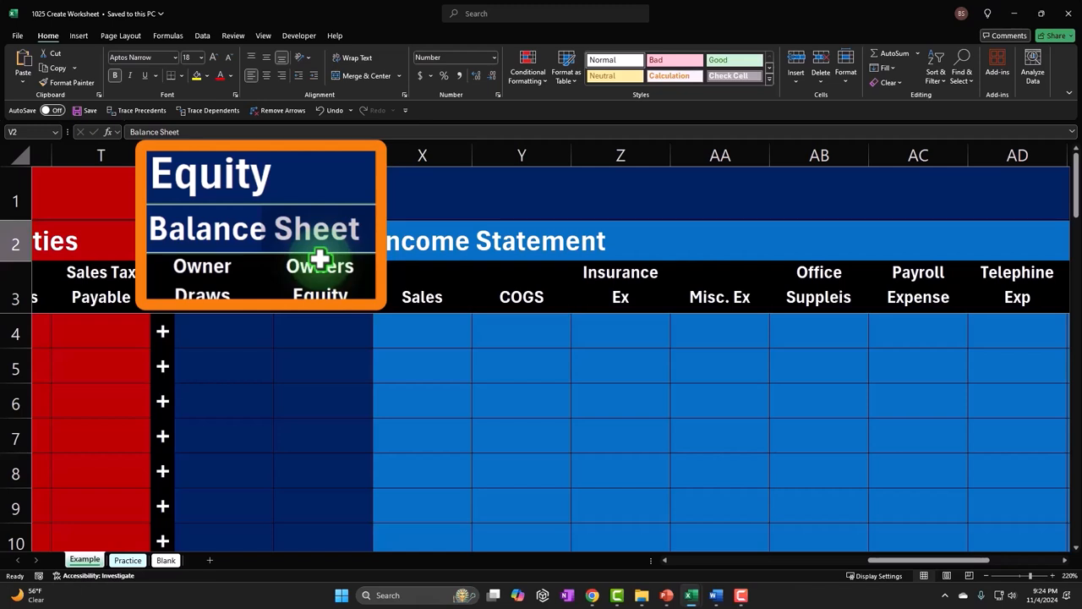
left_click(440, 253)
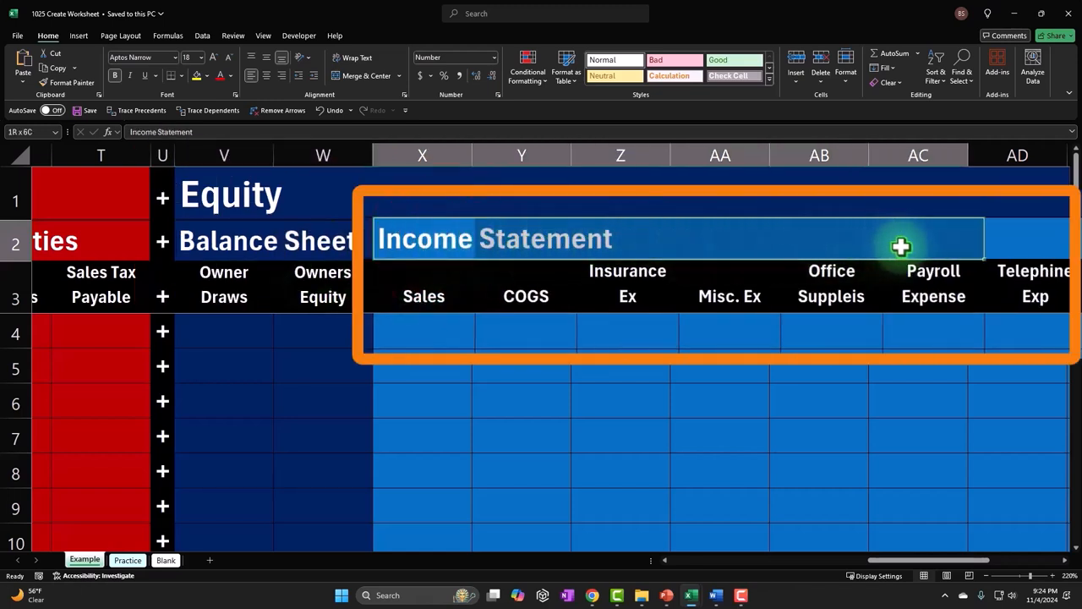
left_click(423, 334)
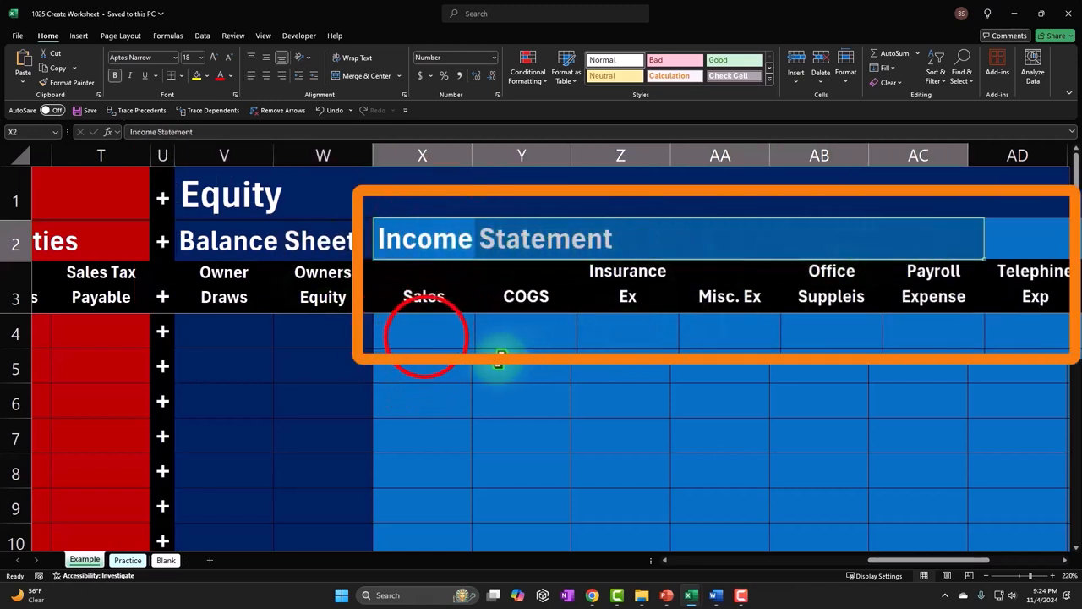
left_click(422, 331)
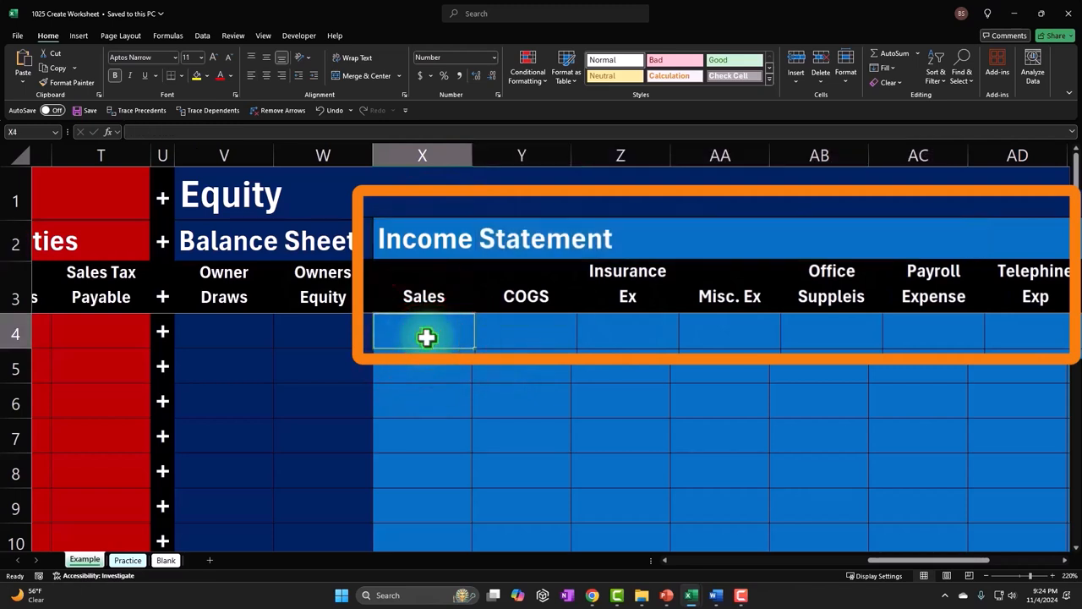